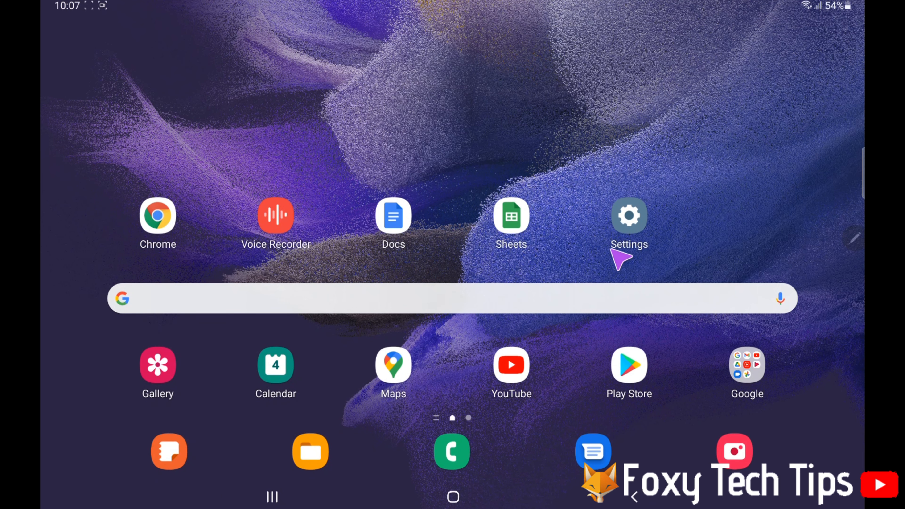
# Launch Settings from the home screen, landing on the Connections page
pyautogui.click(628, 216)
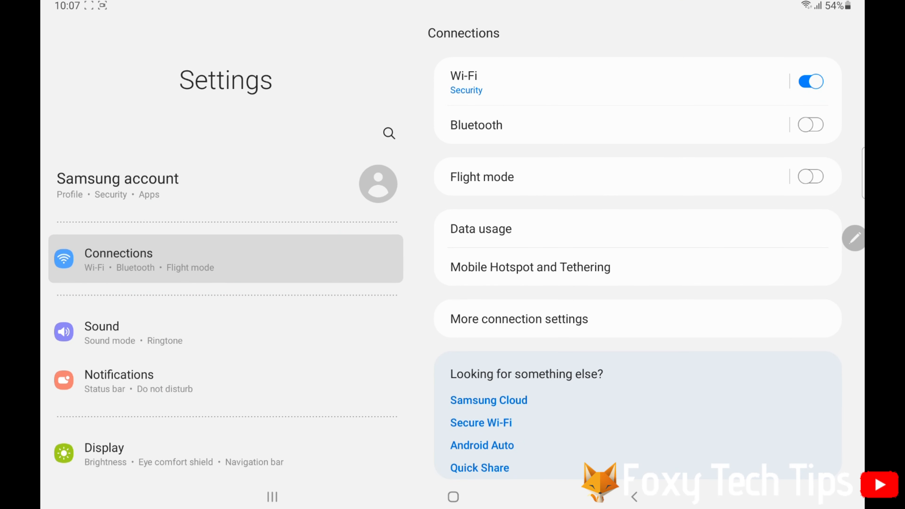
pyautogui.moveTo(505, 143)
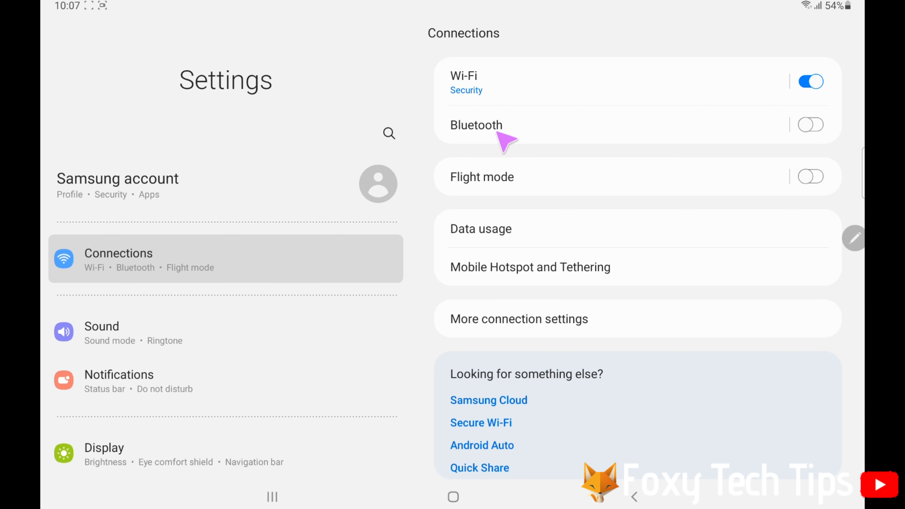
# Switch Bluetooth on (toggling off and on once) so Beats Flex shows under Available devices
pyautogui.click(476, 124)
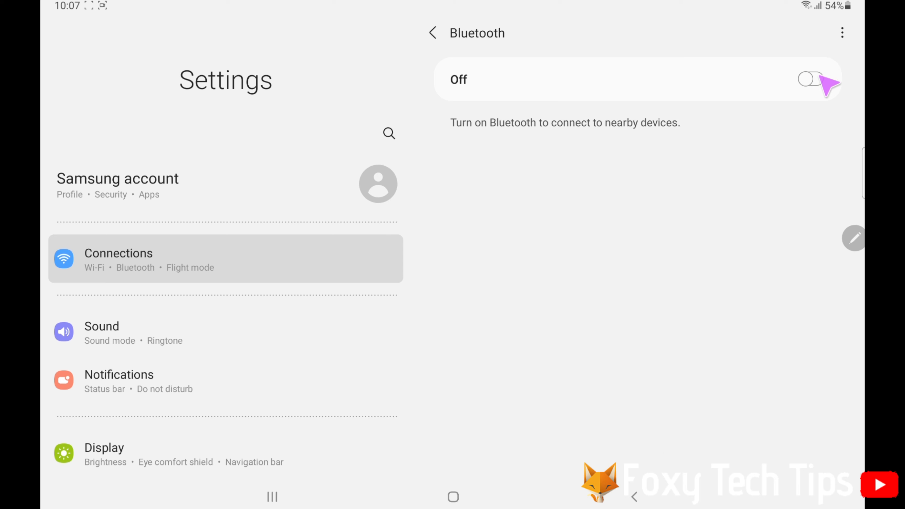
pyautogui.click(811, 80)
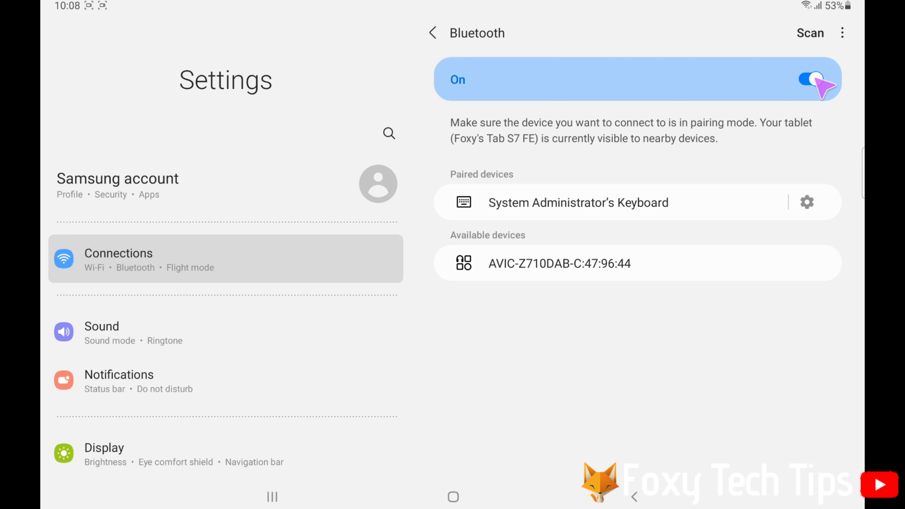
pyautogui.click(810, 79)
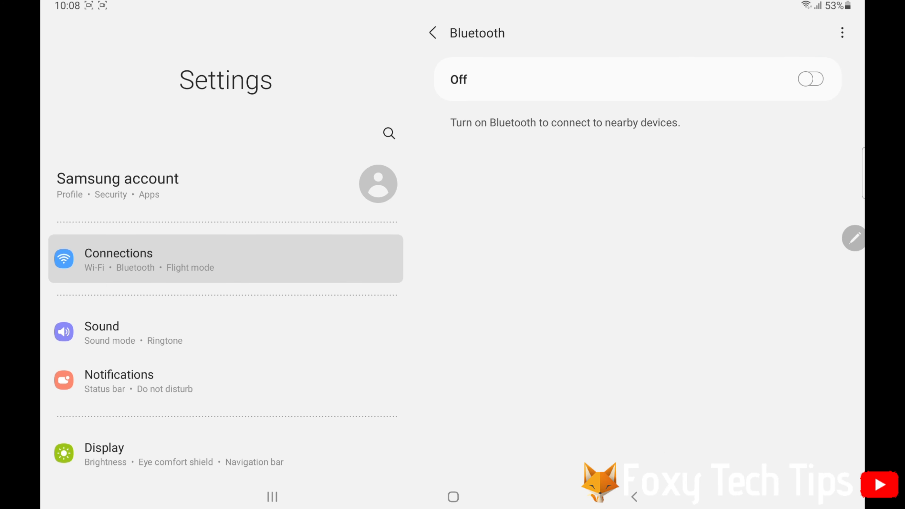
pyautogui.click(810, 79)
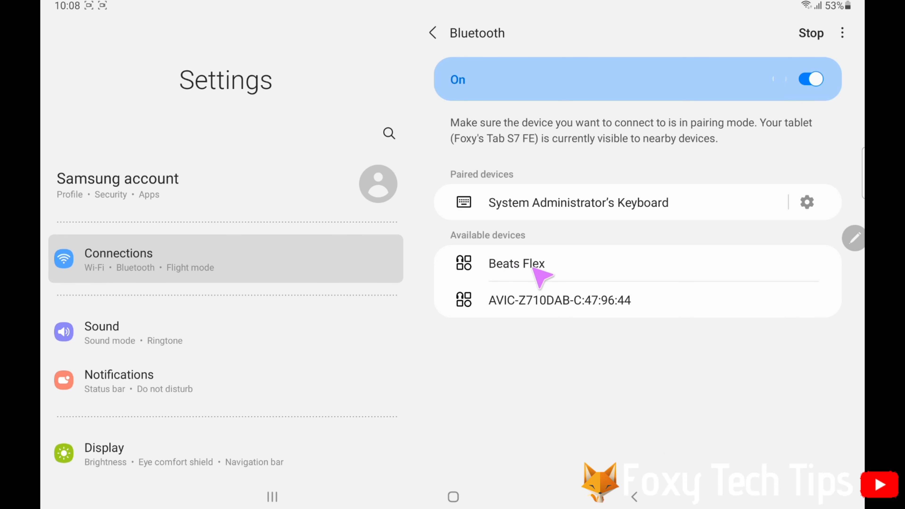
# Pair with Beats Flex from Available devices and confirm the pairing request
pyautogui.click(516, 263)
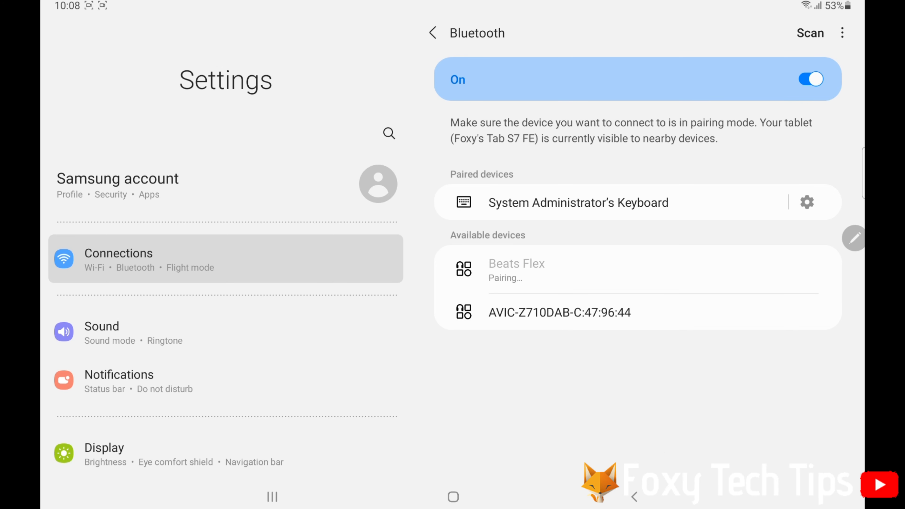
pyautogui.click(516, 269)
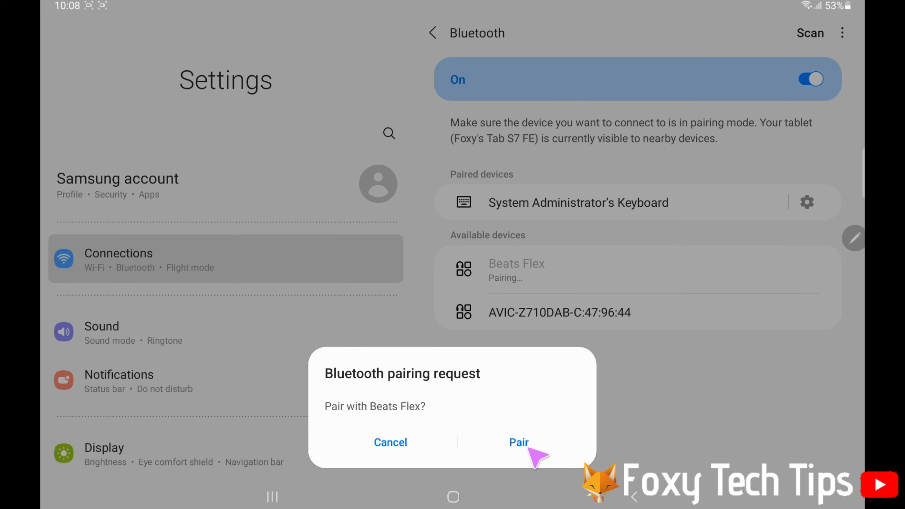
pyautogui.click(517, 442)
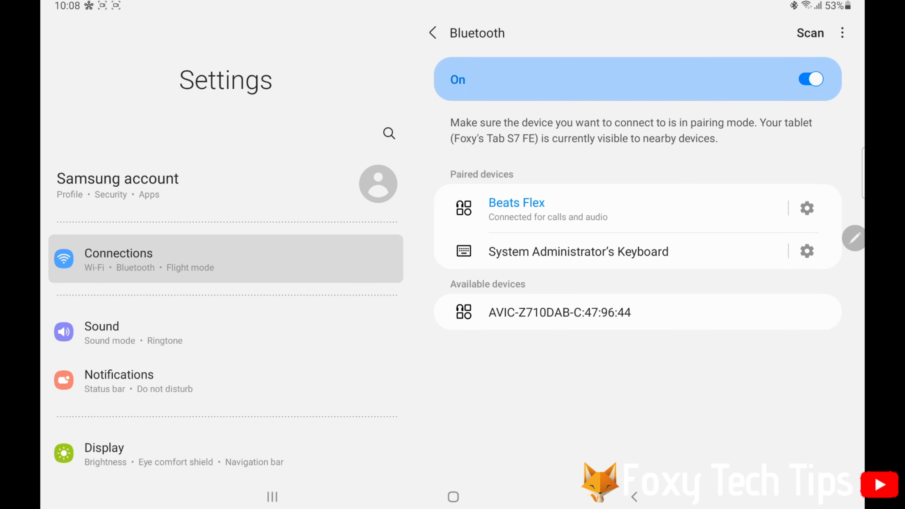
pyautogui.moveTo(814, 218)
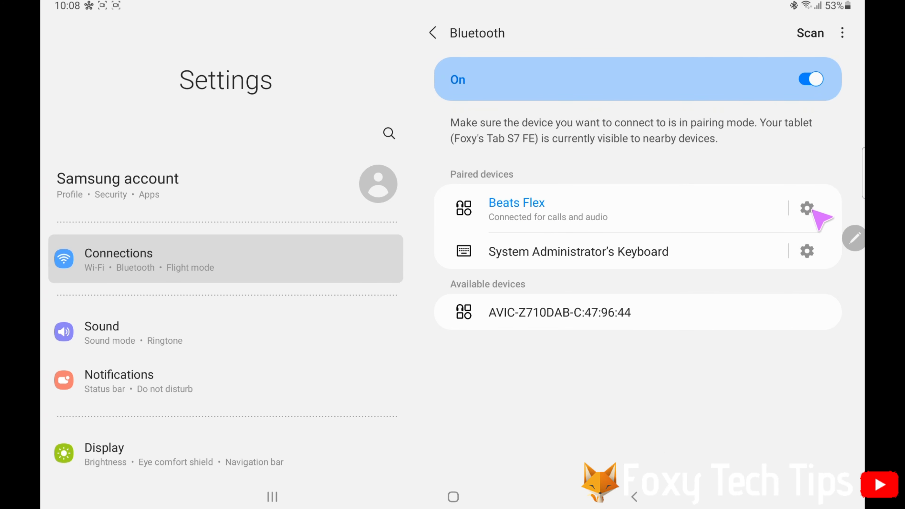
pyautogui.click(806, 209)
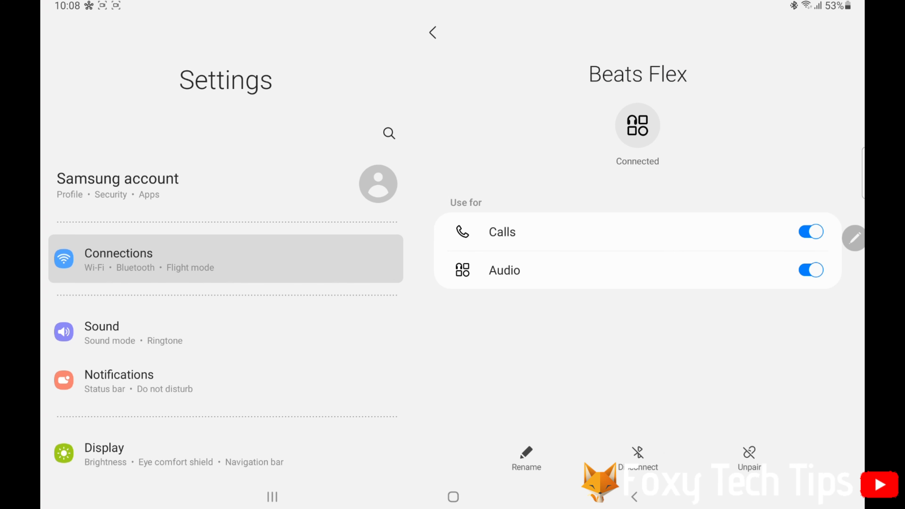
pyautogui.moveTo(638, 462)
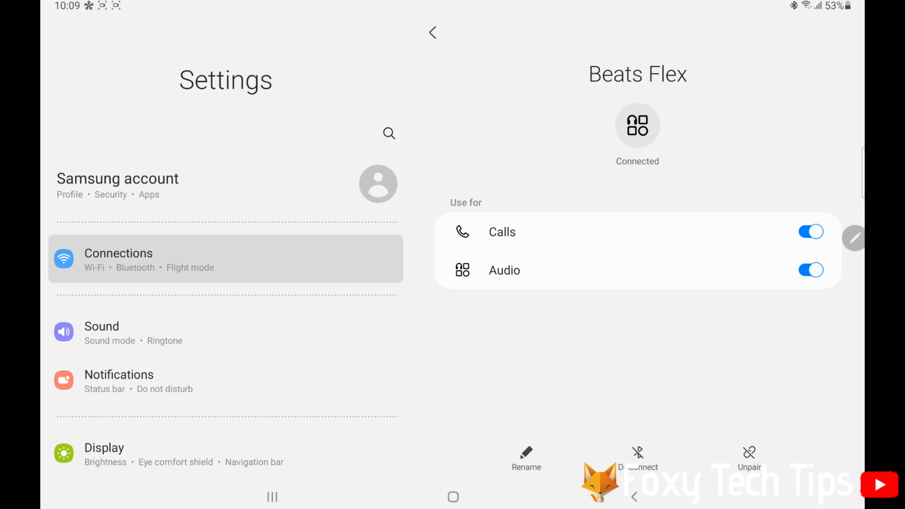
pyautogui.click(432, 33)
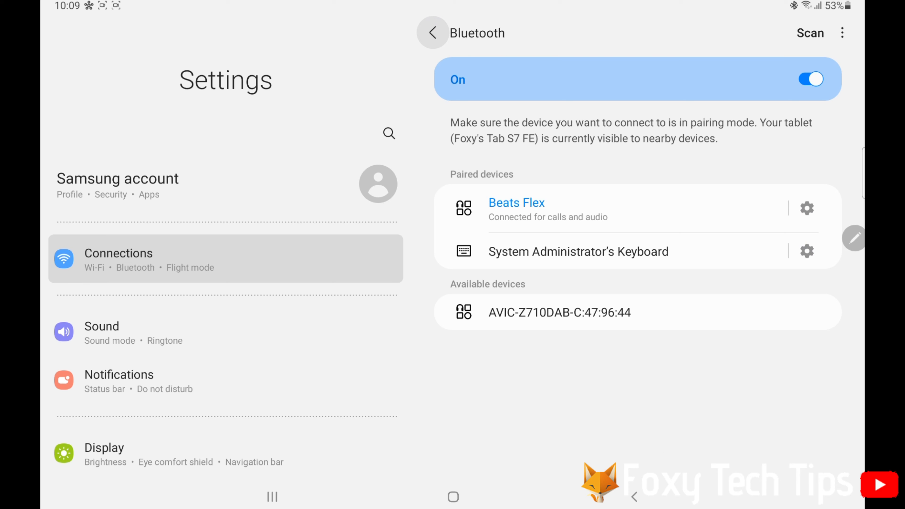